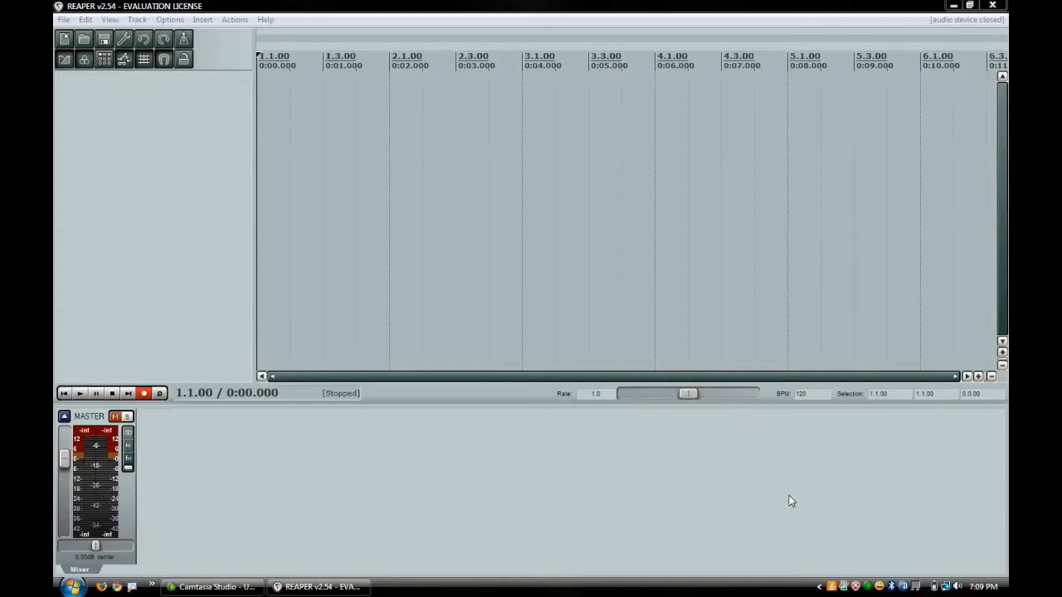
mouse_move(456, 403)
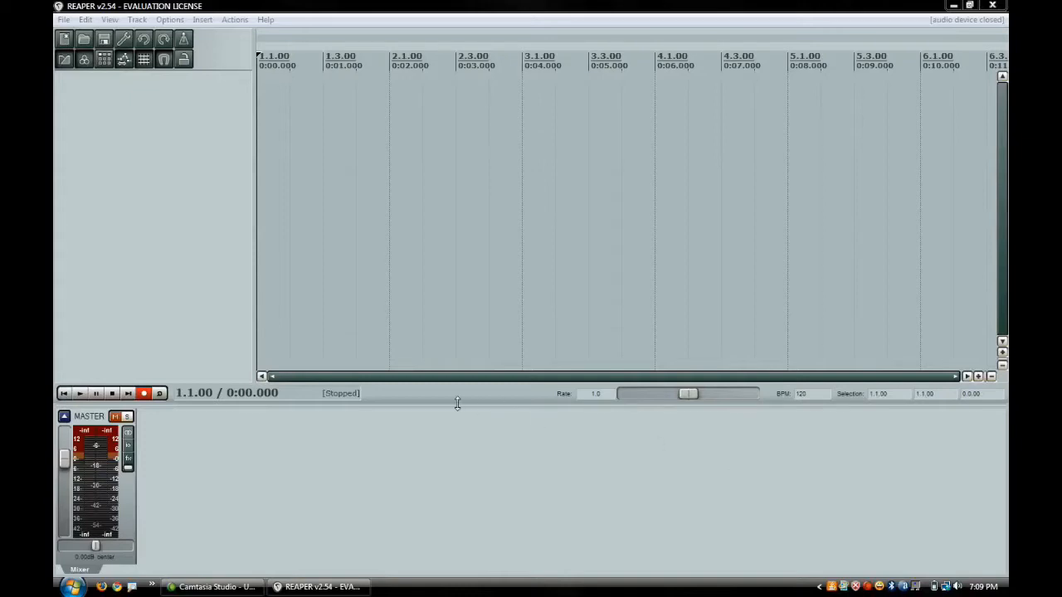
mouse_move(209, 259)
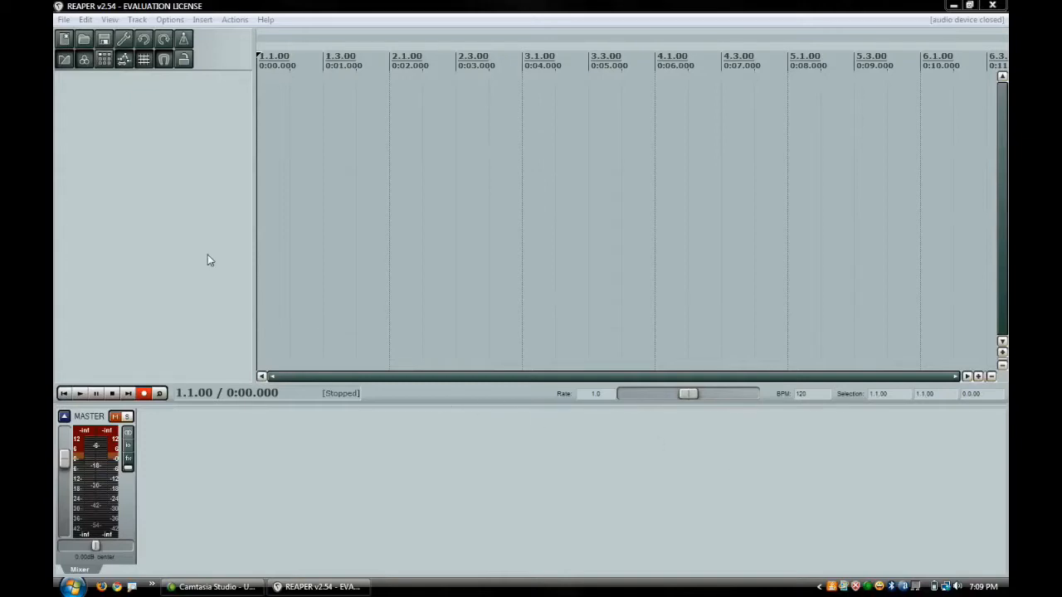
mouse_move(263, 5)
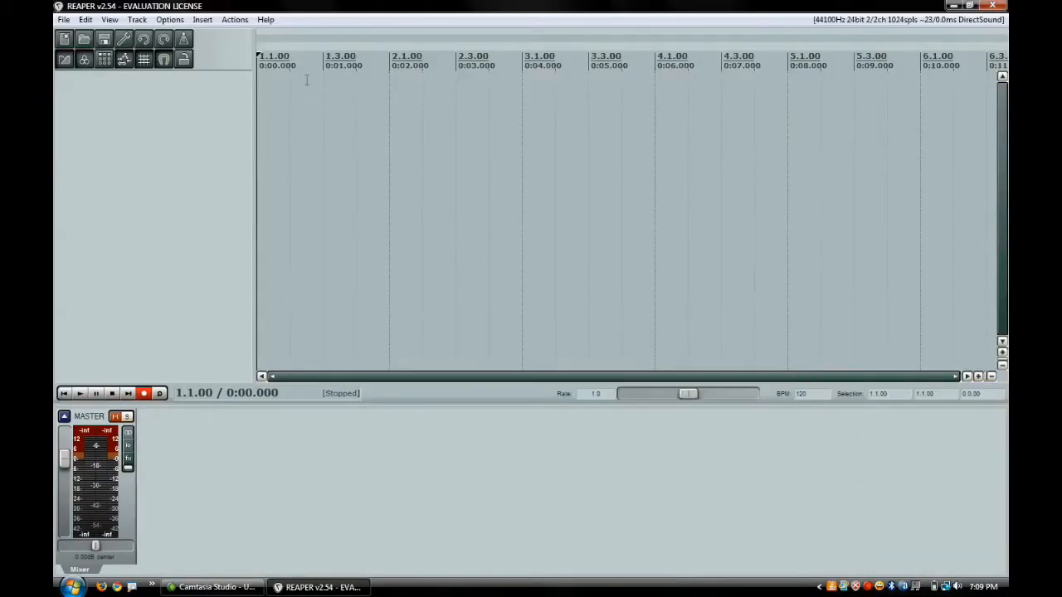
mouse_move(206, 149)
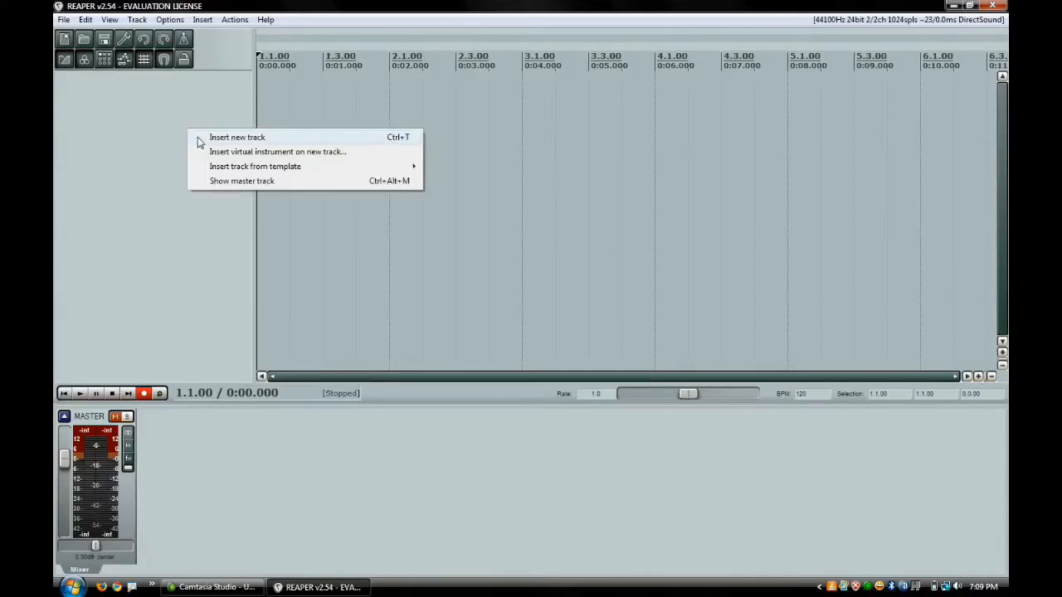
Insert new empty tracks via the track panel's right-click menu until five exist.
click(238, 136)
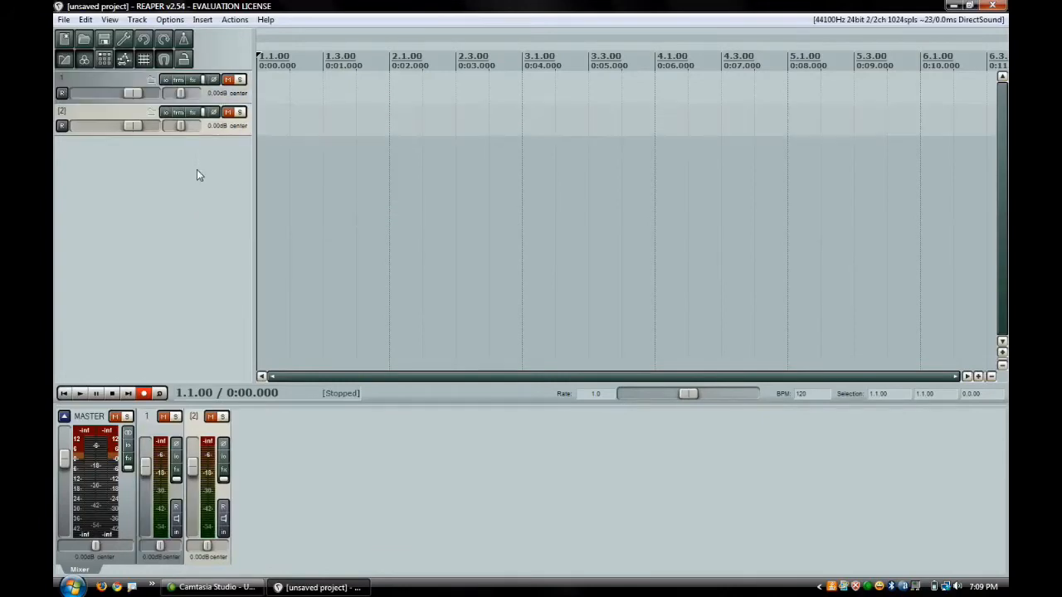
right_click(200, 174)
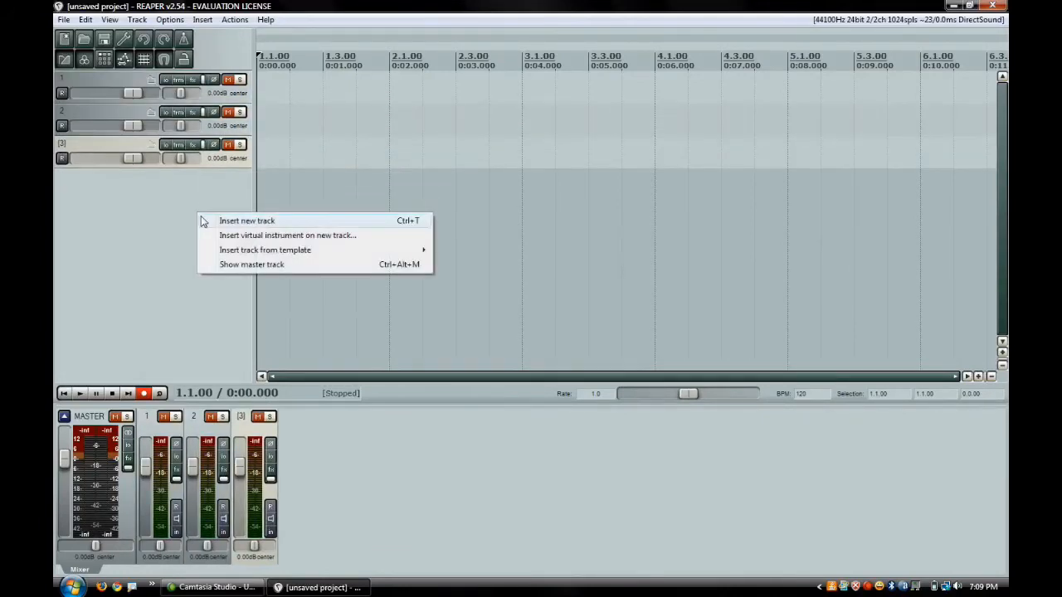
click(246, 219)
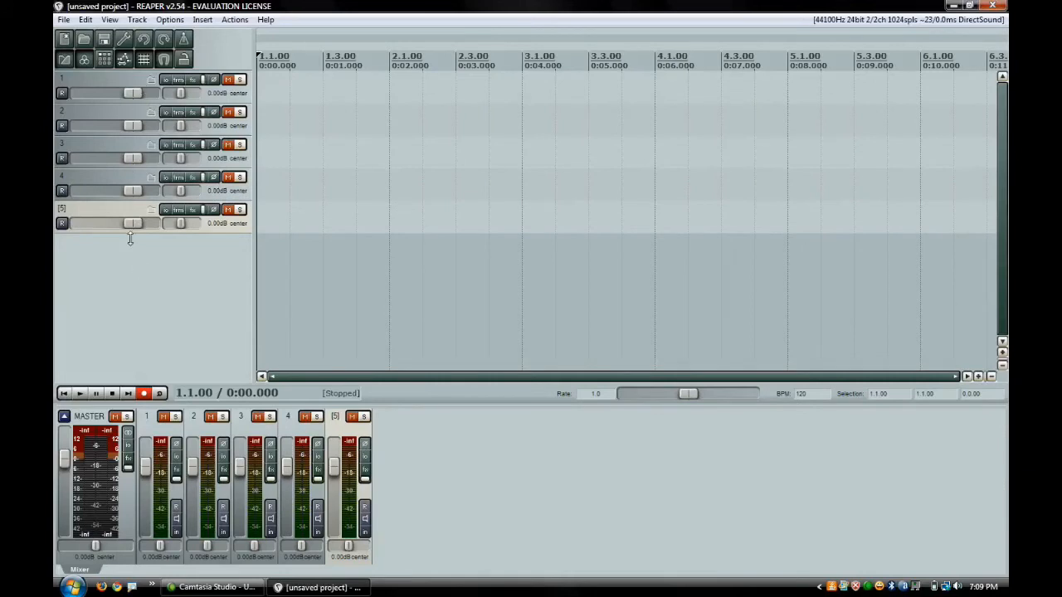
Select track 1 as the folder parent and nudge its volume down, then back to 0 dB.
click(61, 78)
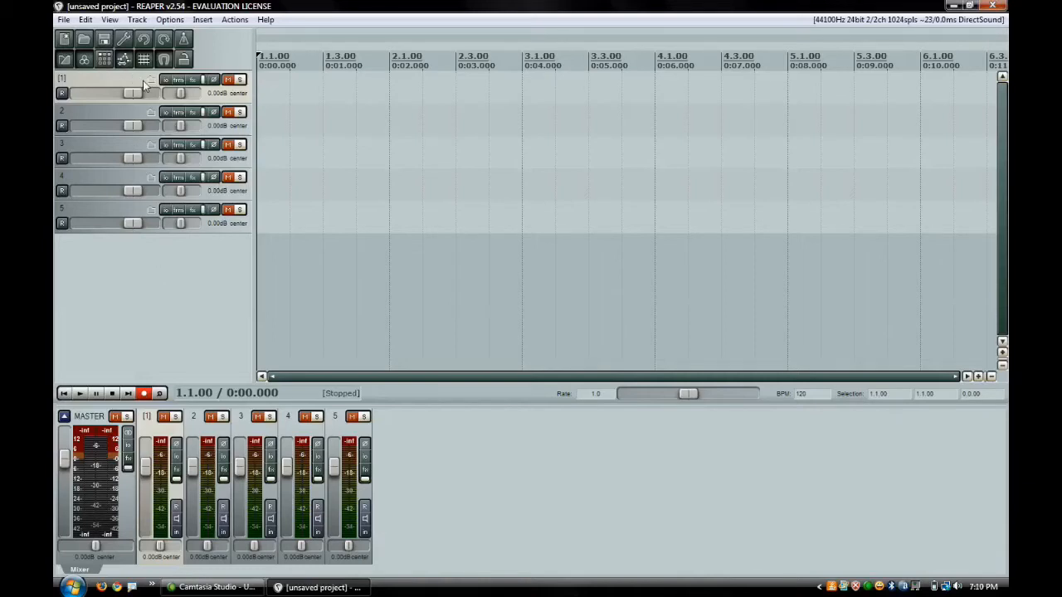
mouse_move(152, 87)
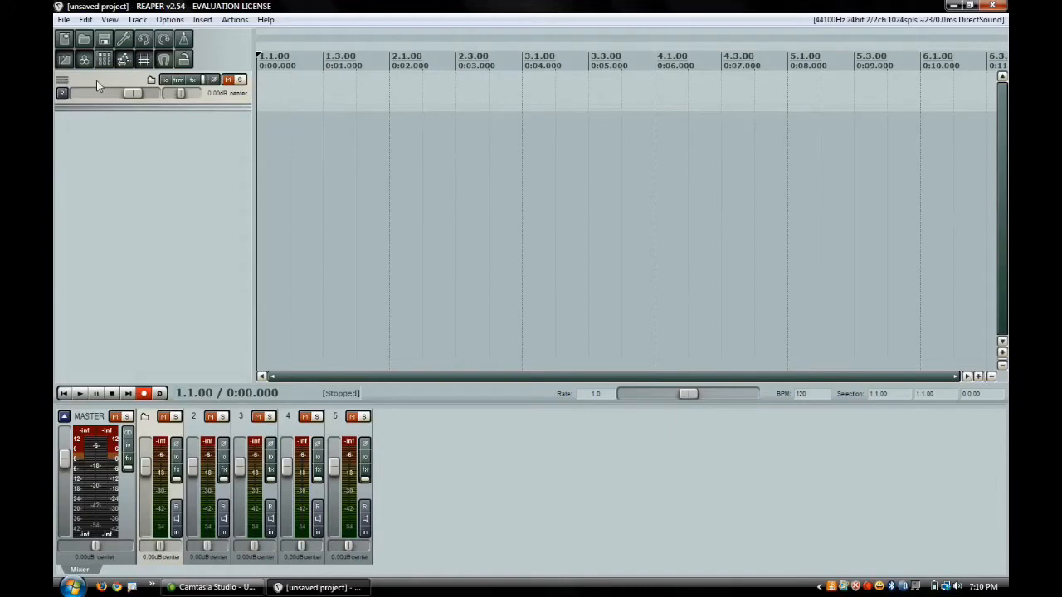
drag(133, 93, 120, 93)
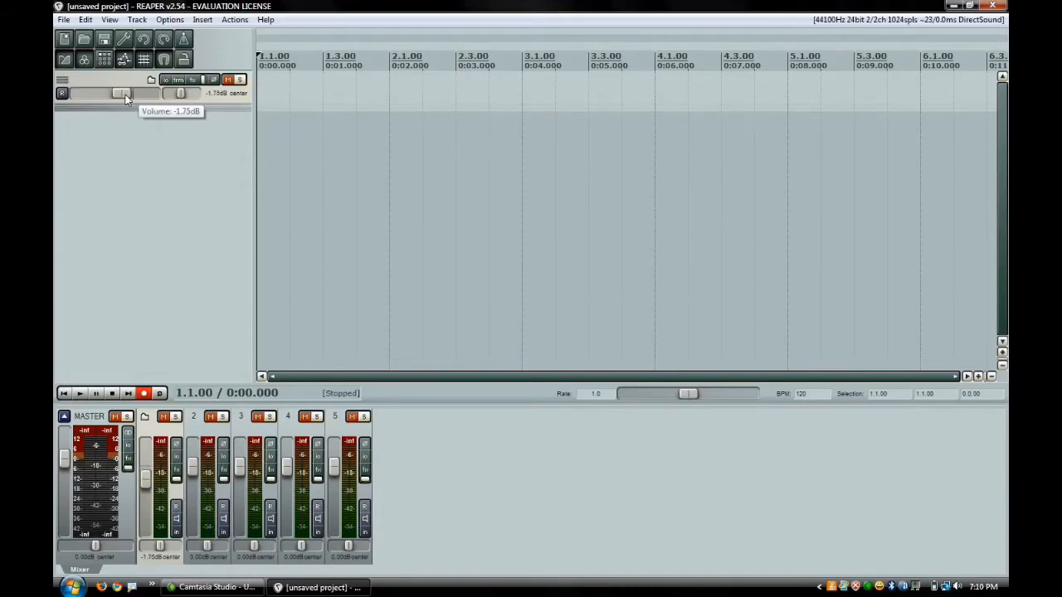
drag(119, 93, 136, 93)
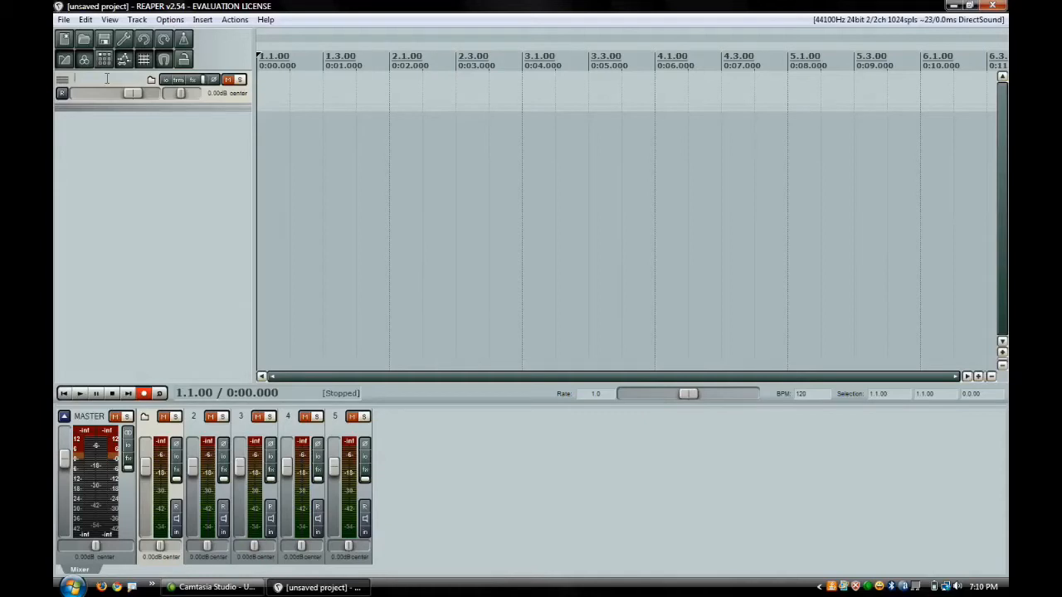
Name track 1 'Guitars', set its volume to about -4 dB, and collapse the folder.
text(Gu)
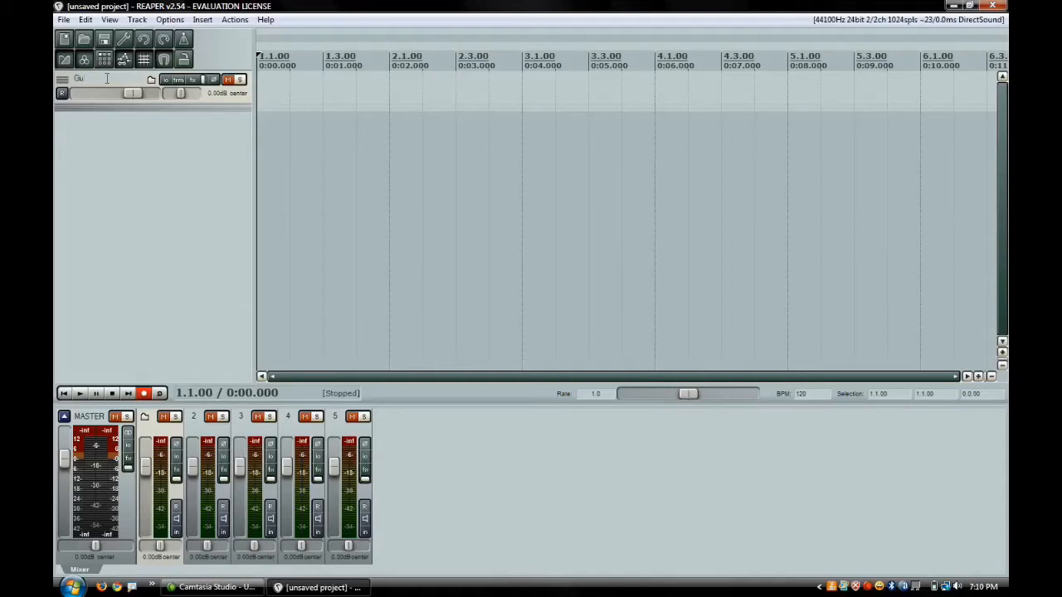
text(Guitars)
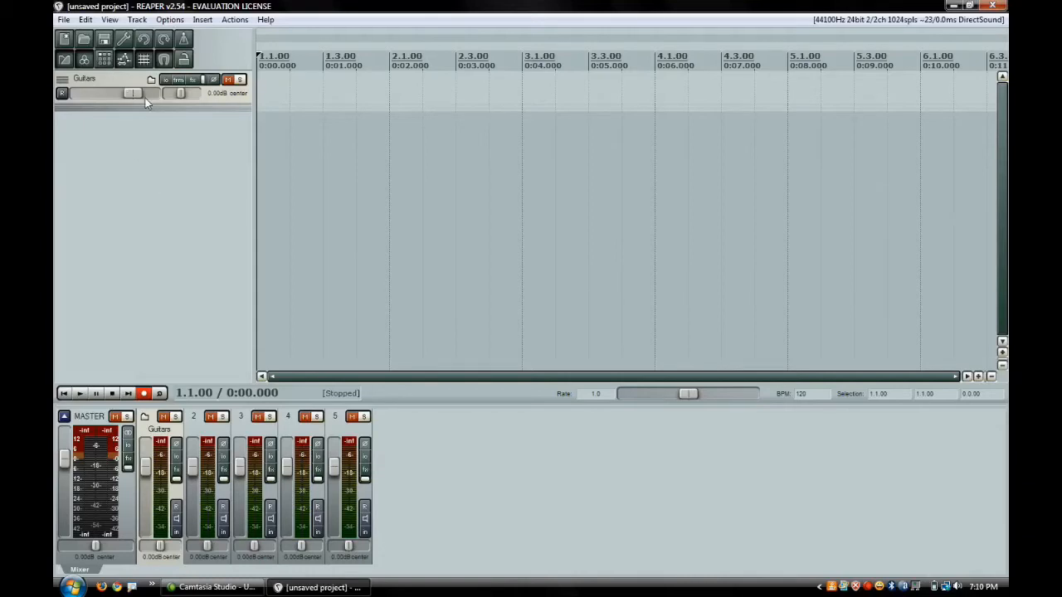
drag(131, 93, 101, 93)
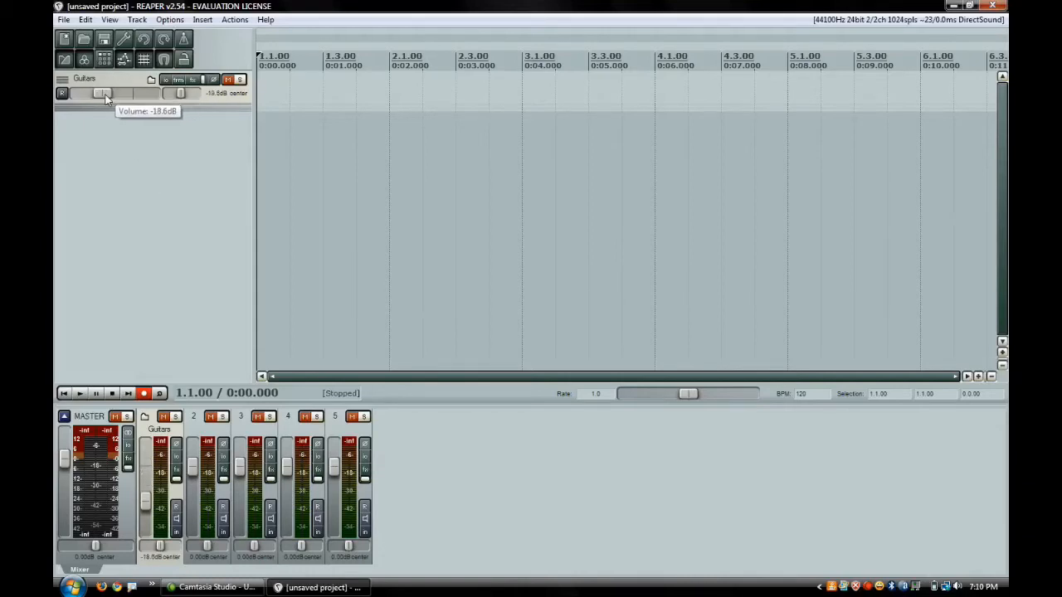
drag(106, 93, 73, 93)
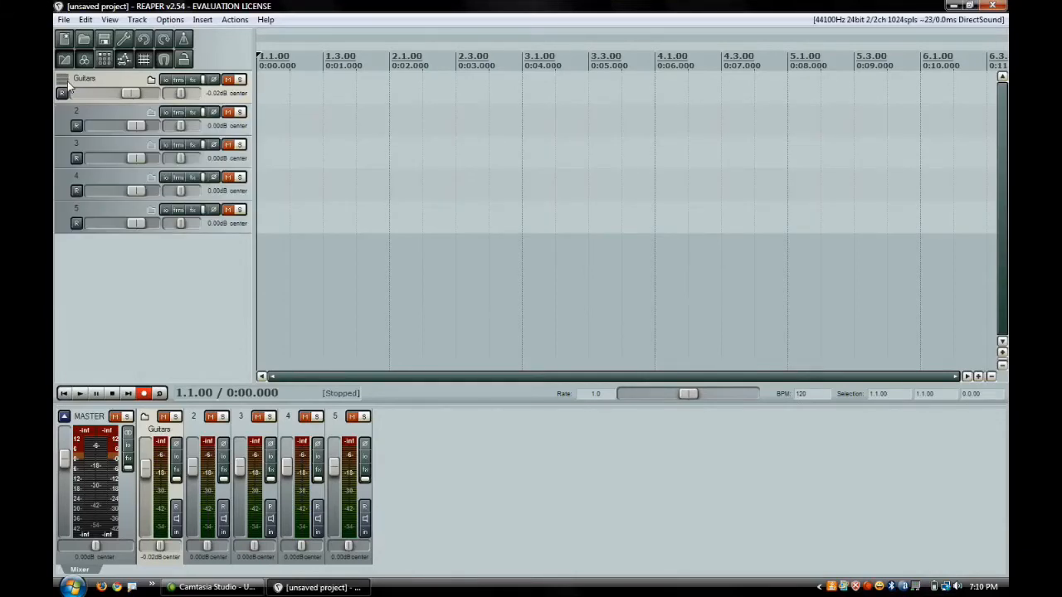
click(65, 79)
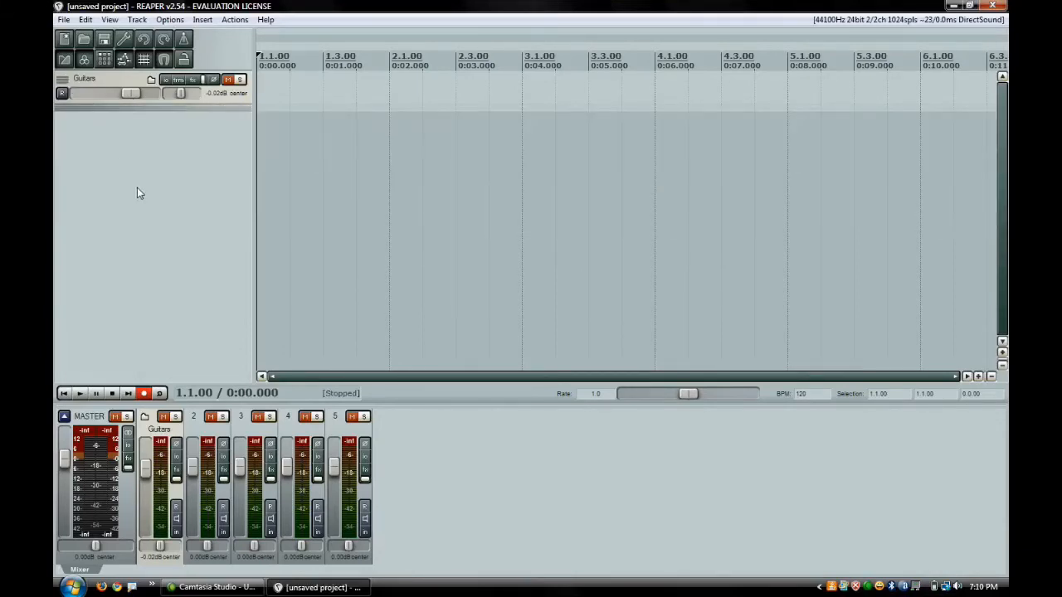
mouse_move(140, 166)
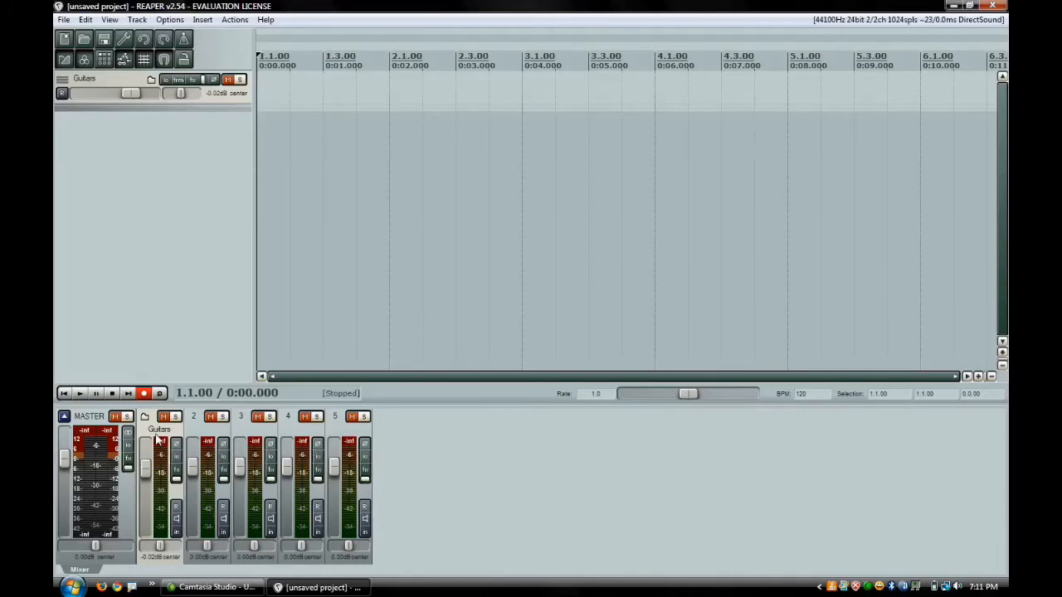
mouse_move(422, 473)
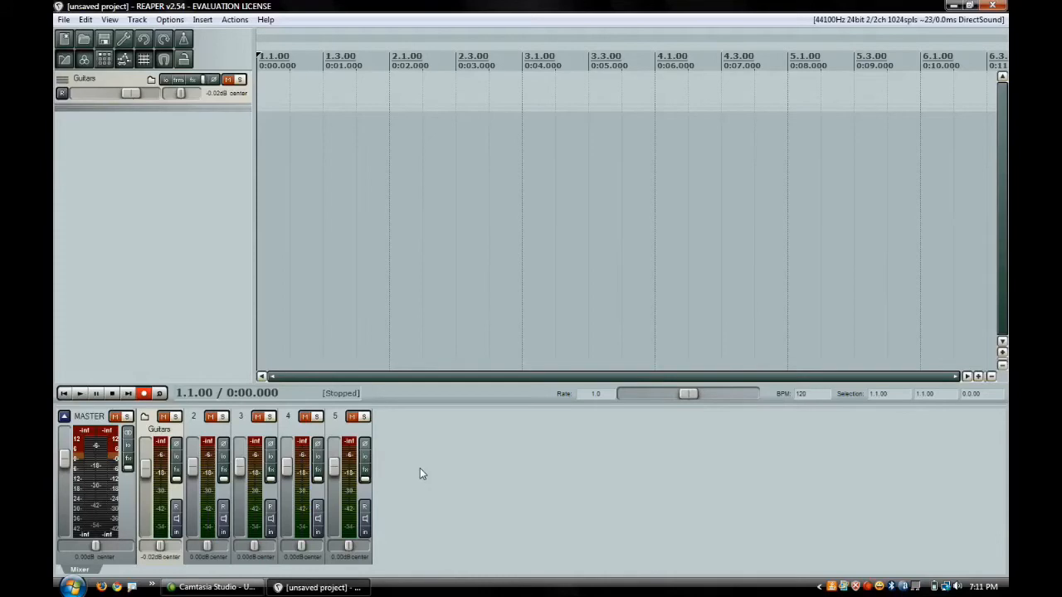
Uncheck 'Show tracks that are in folders' in the mixer and fully collapse the Guitars folder.
right_click(421, 473)
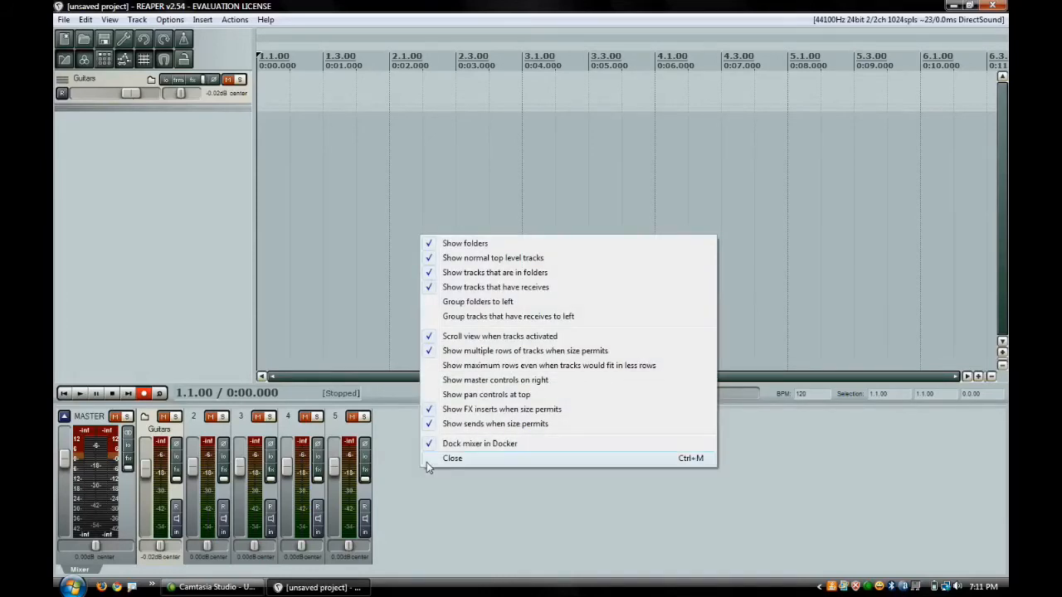
mouse_move(495, 286)
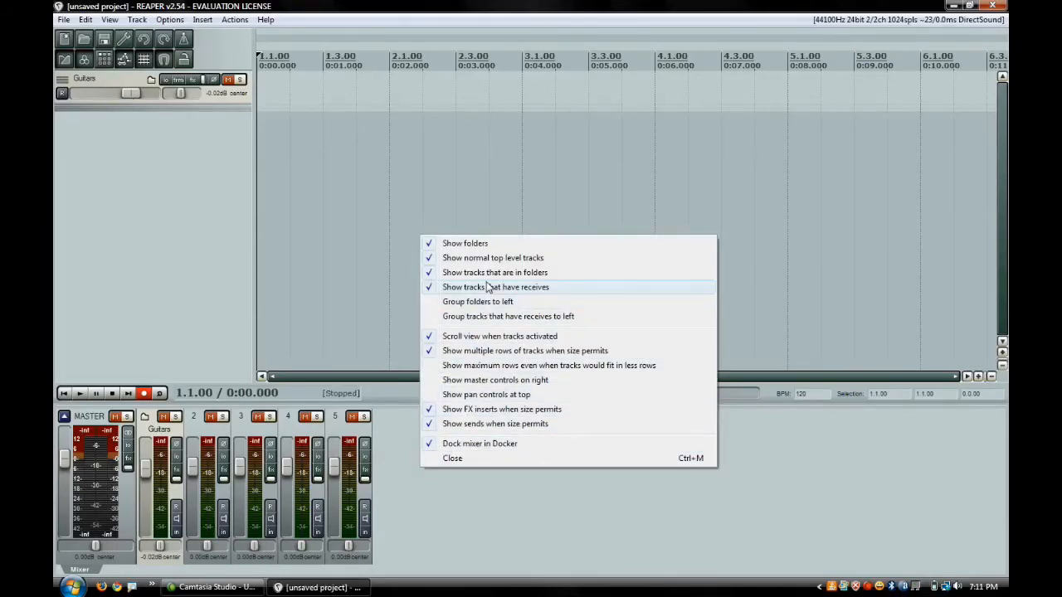
mouse_move(494, 272)
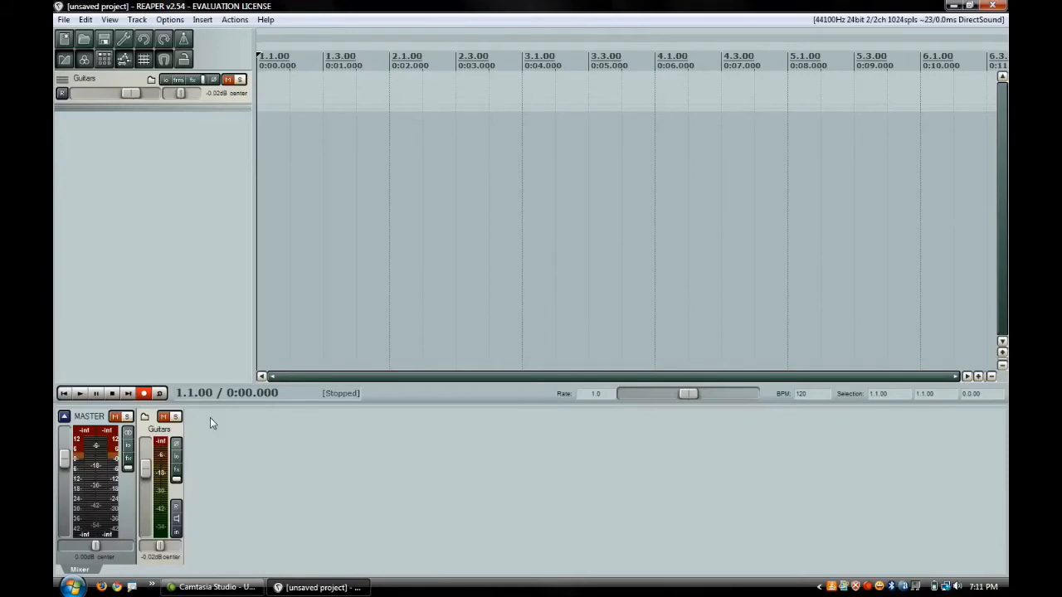
mouse_move(219, 438)
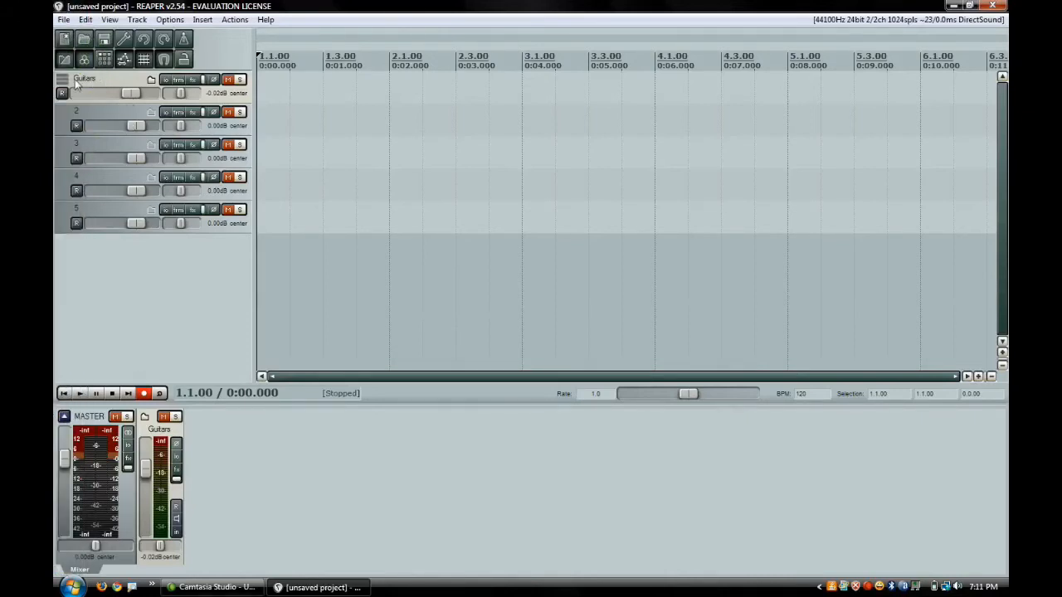
click(63, 81)
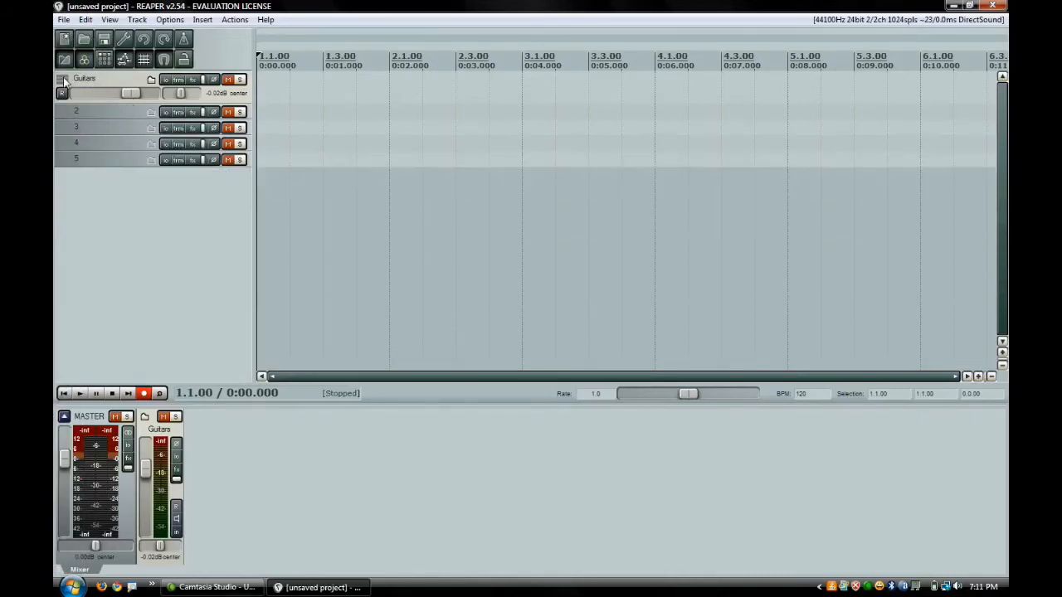
click(63, 78)
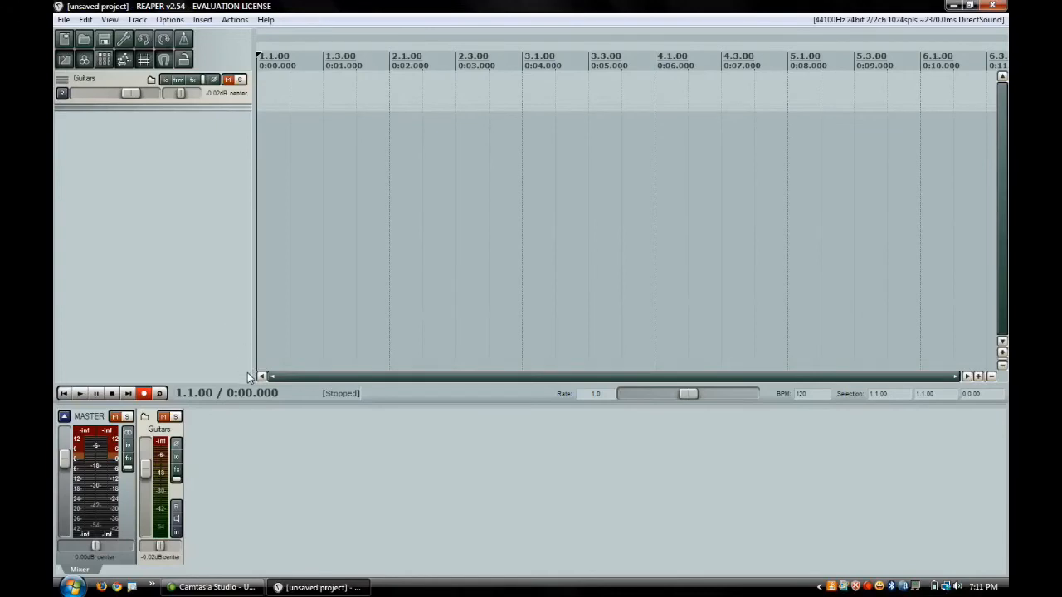
mouse_move(183, 275)
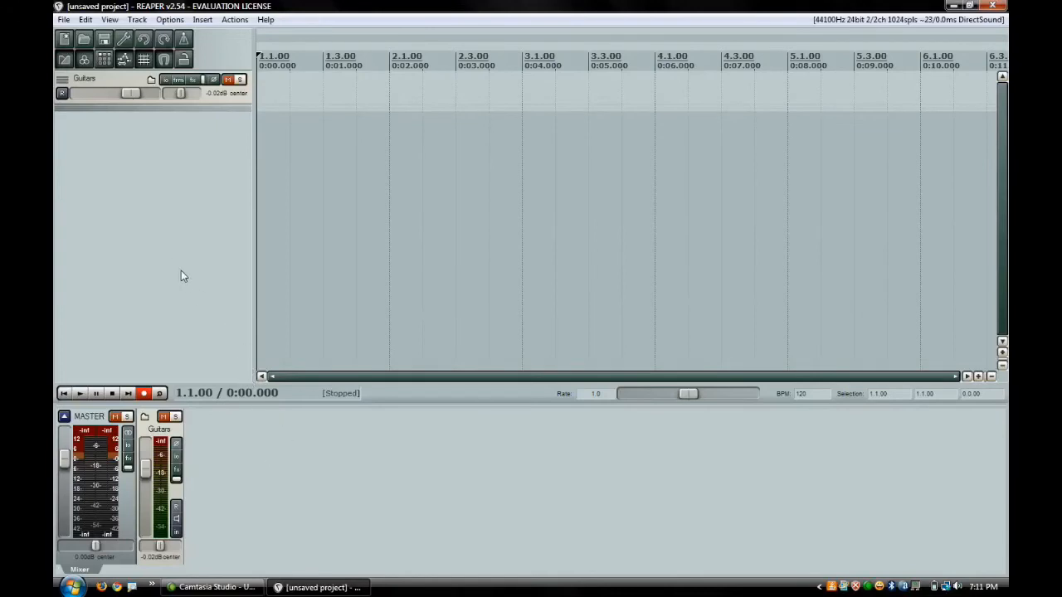
mouse_move(269, 442)
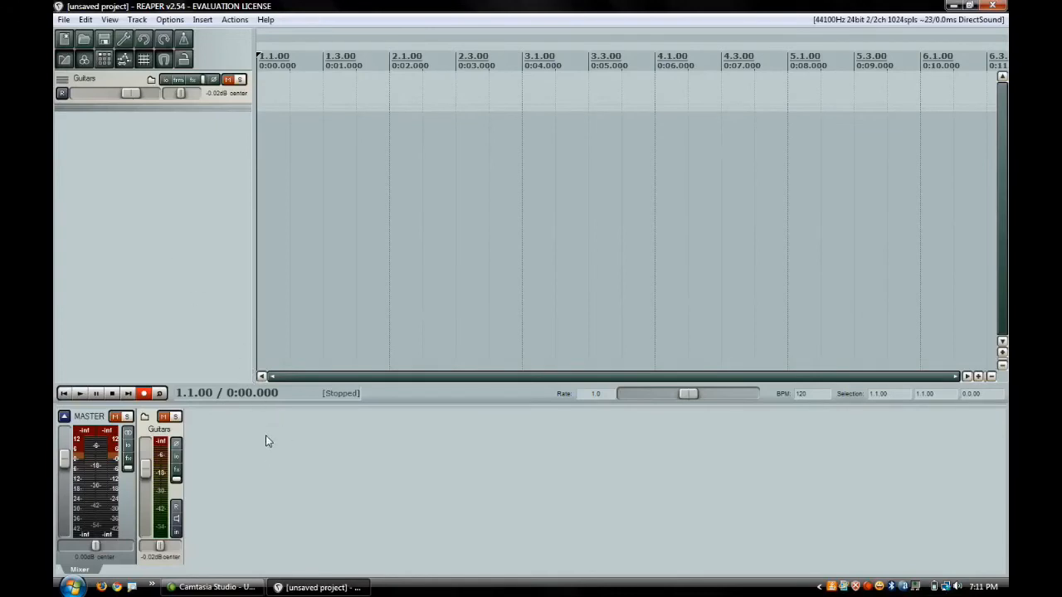
mouse_move(210, 442)
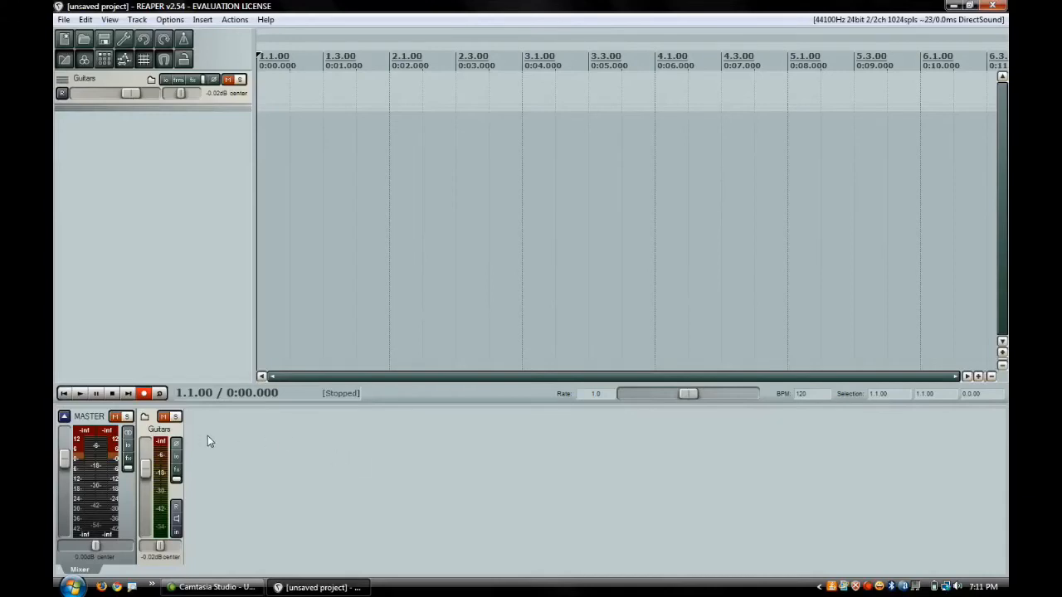
mouse_move(279, 468)
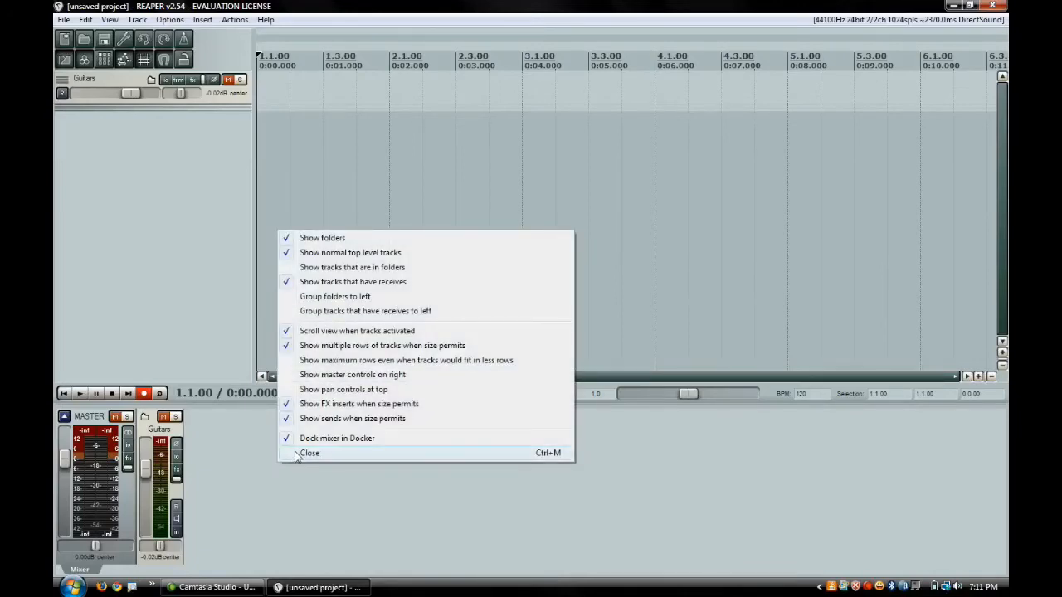
mouse_move(307, 438)
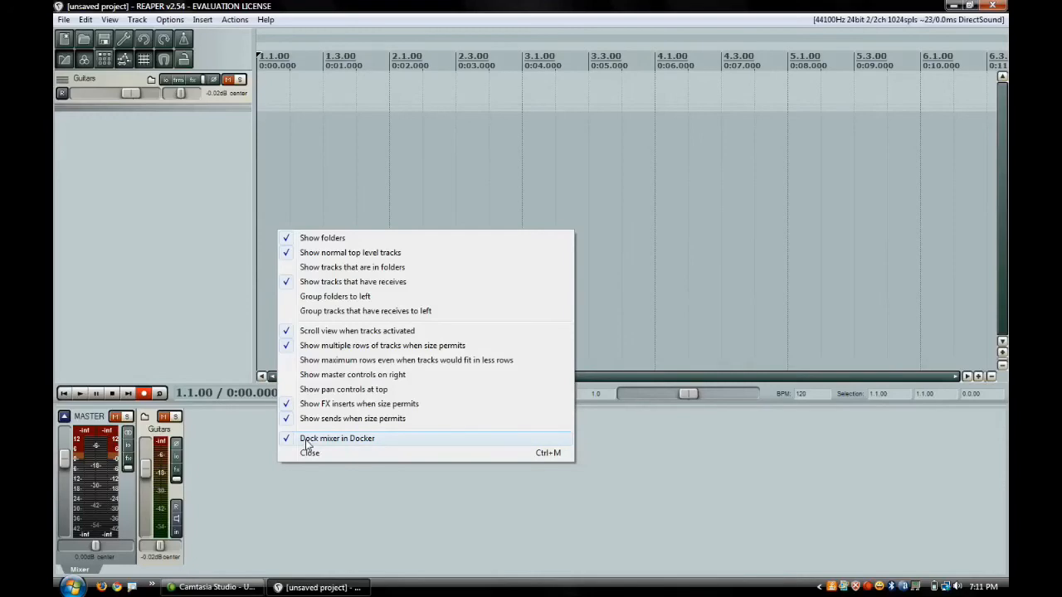
Undock the mixer into a floating window, enlarge it, and move it near the top.
click(337, 438)
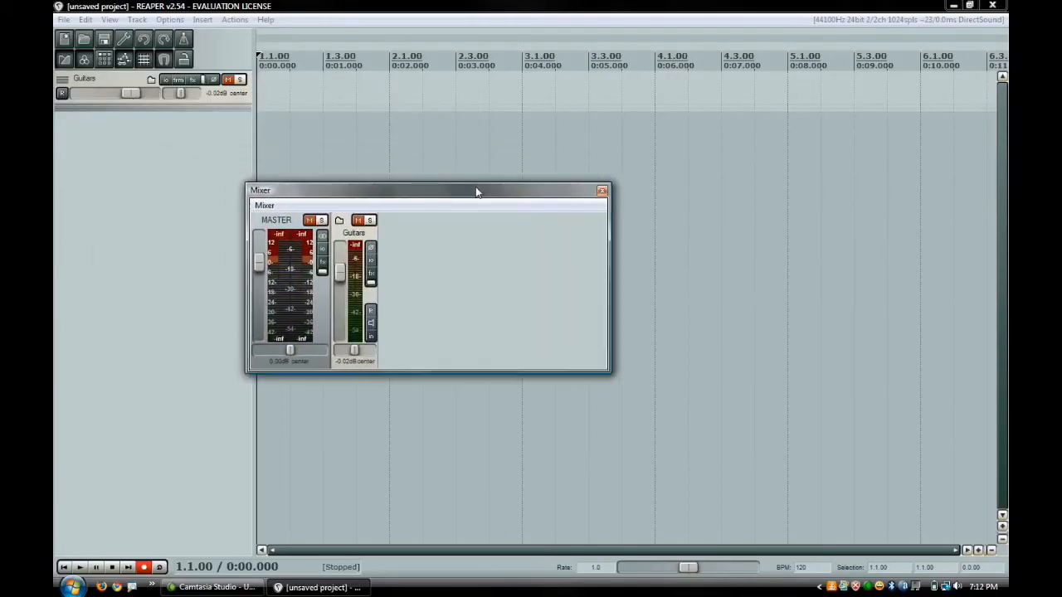
drag(478, 191, 528, 196)
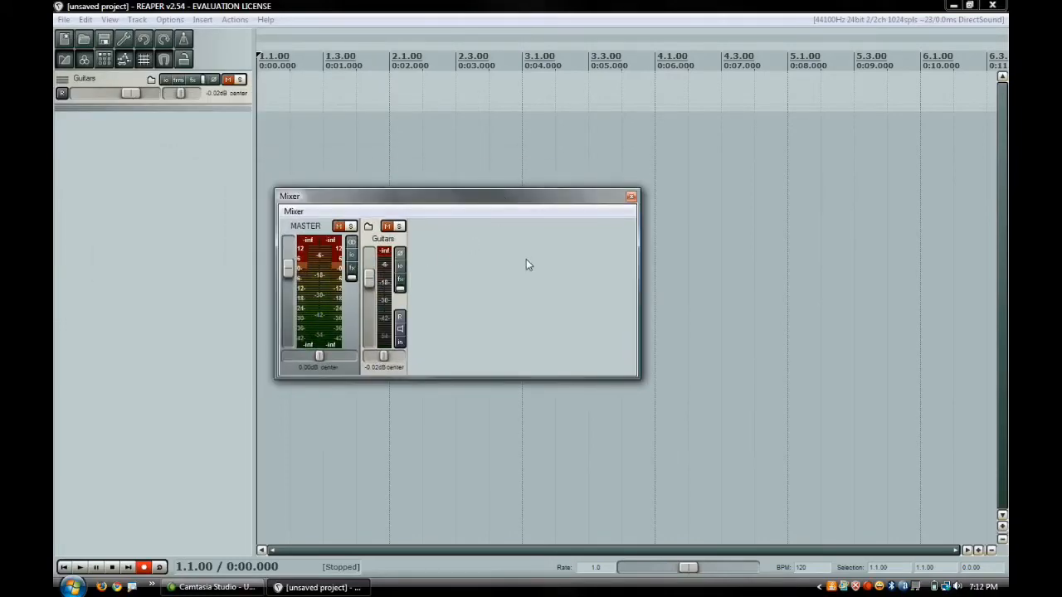
drag(637, 380, 737, 496)
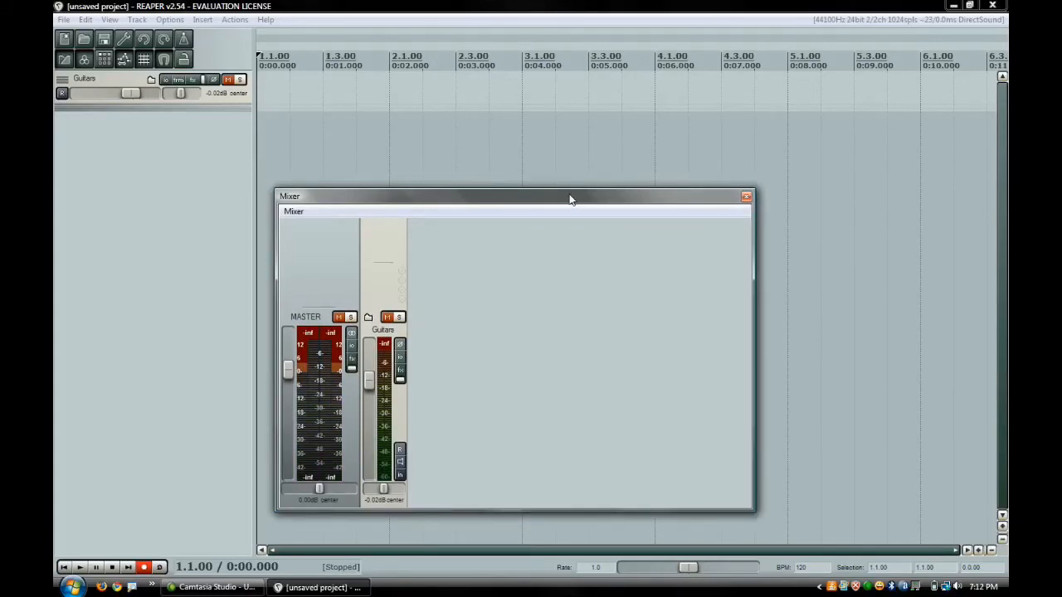
drag(514, 196, 482, 81)
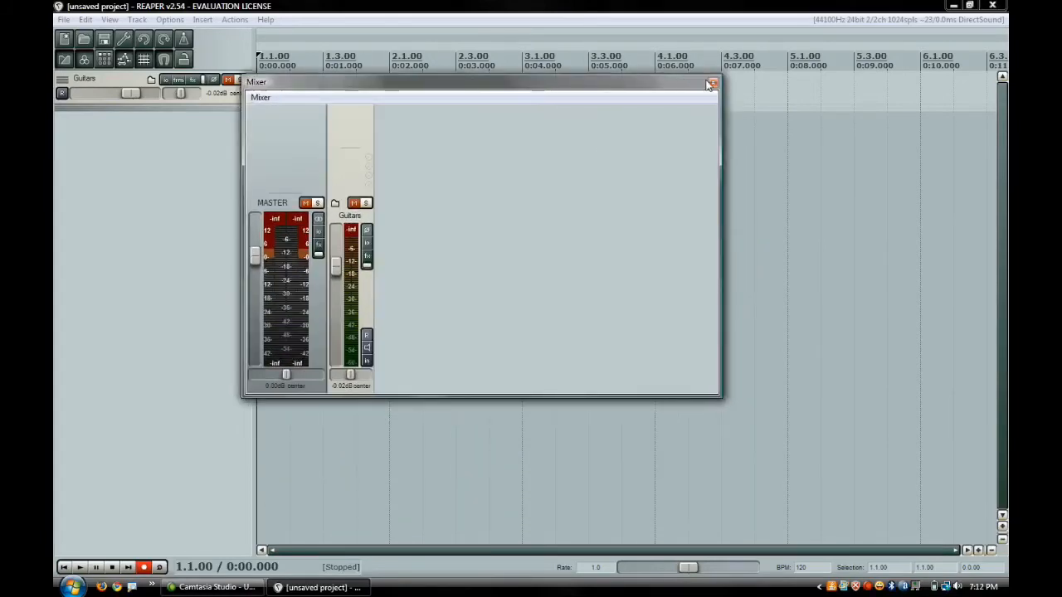
Close the floating Mixer window.
click(710, 83)
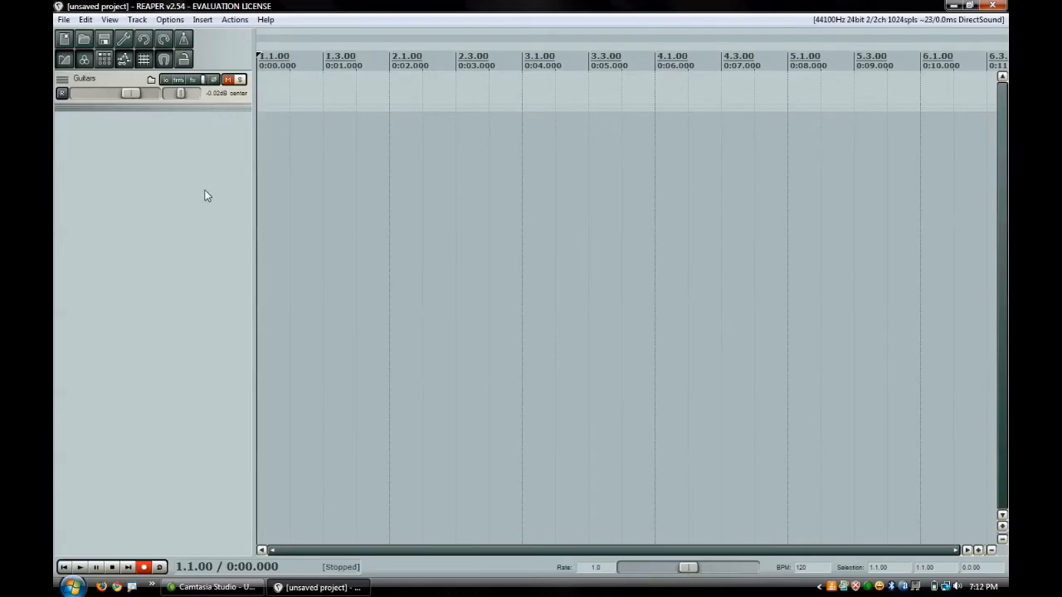
mouse_move(328, 471)
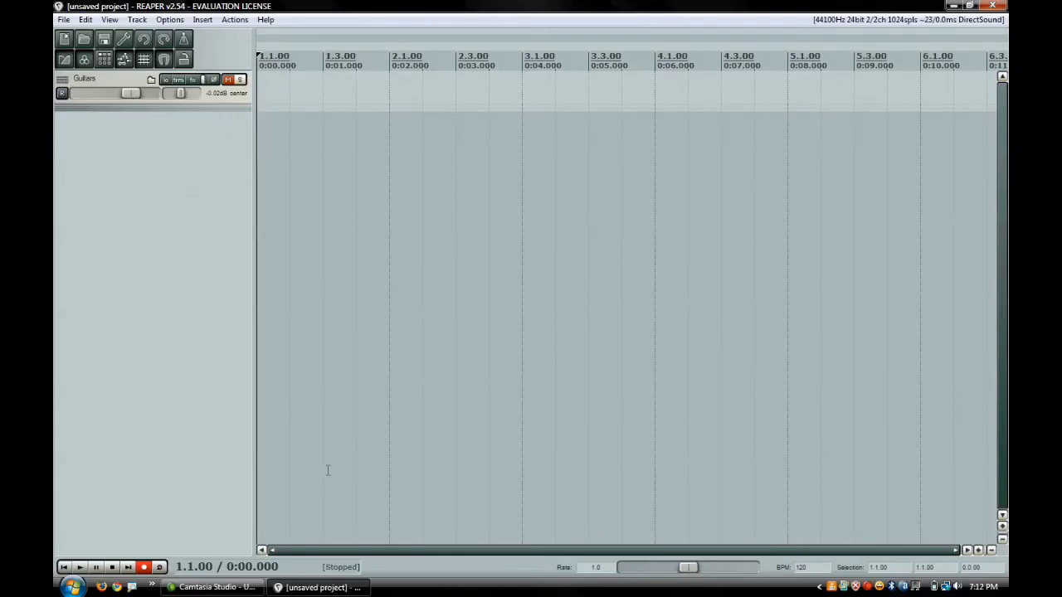
mouse_move(186, 359)
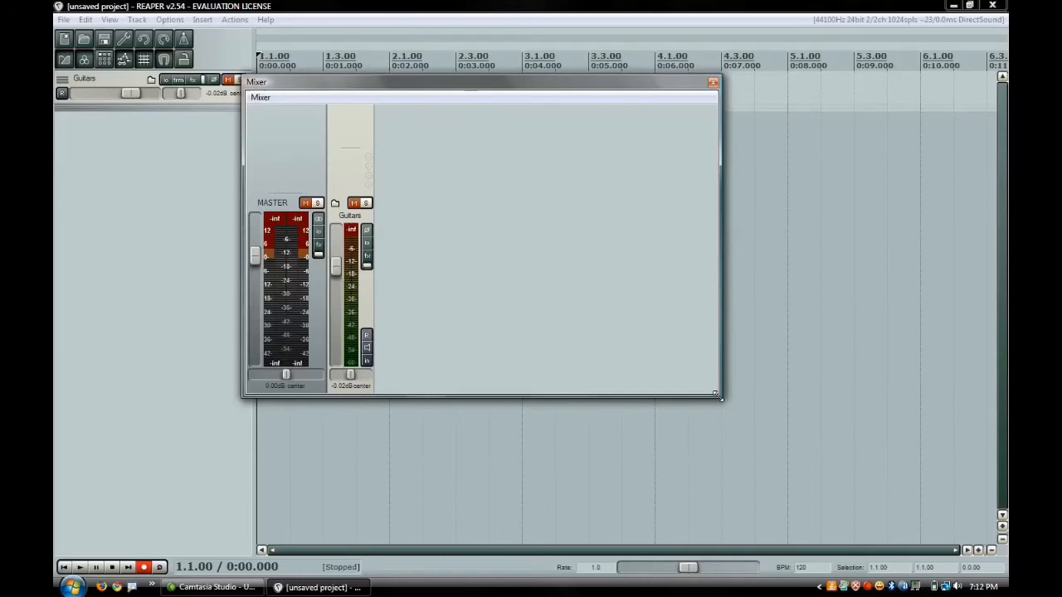
Enlarge the reopened floating mixer window by dragging its bottom-right corner.
drag(717, 397, 797, 418)
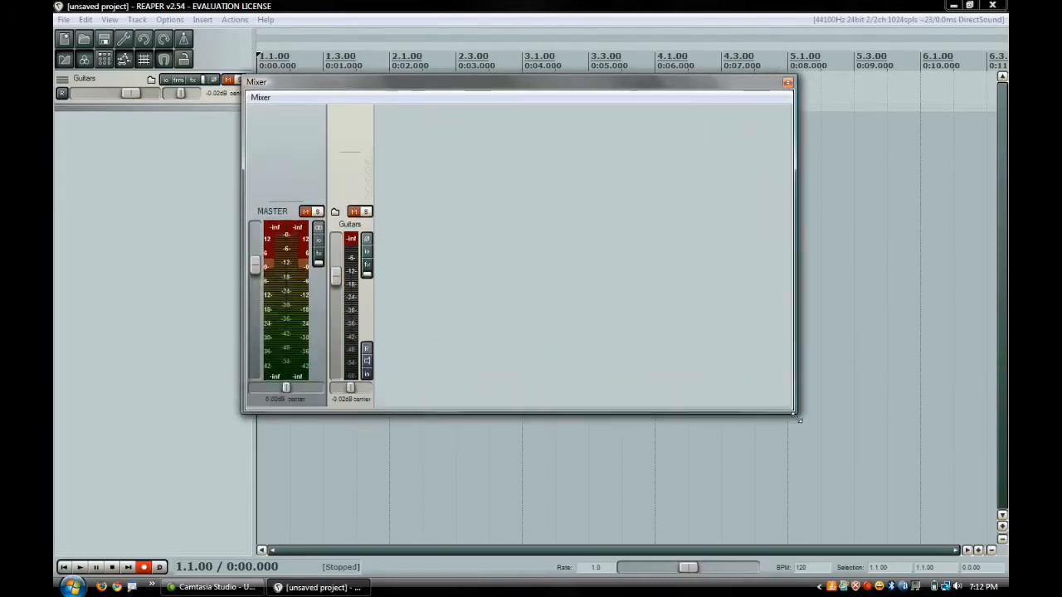
drag(795, 418, 800, 432)
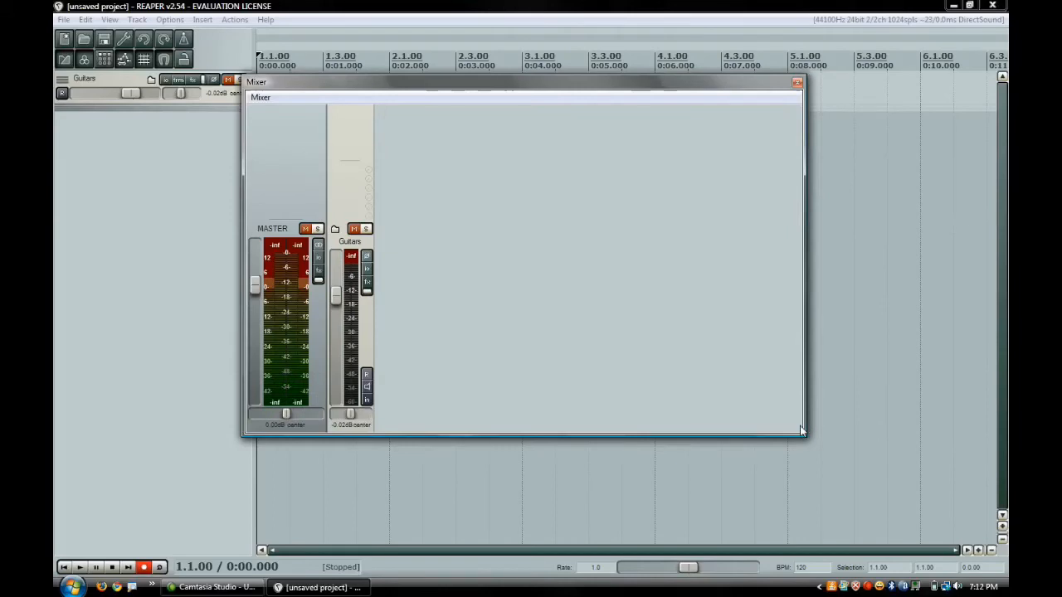
mouse_move(764, 100)
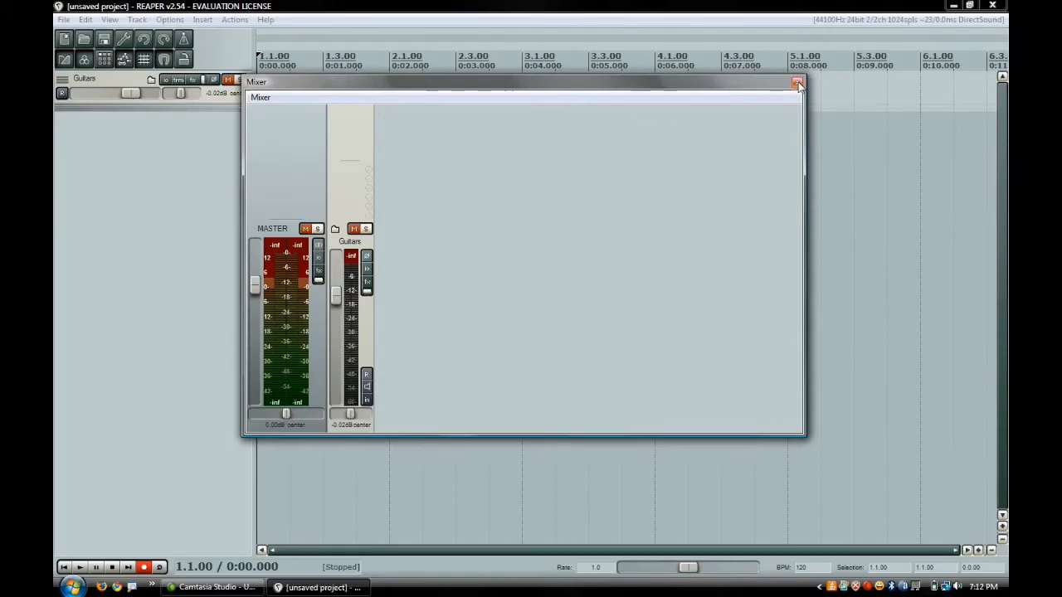
mouse_move(796, 83)
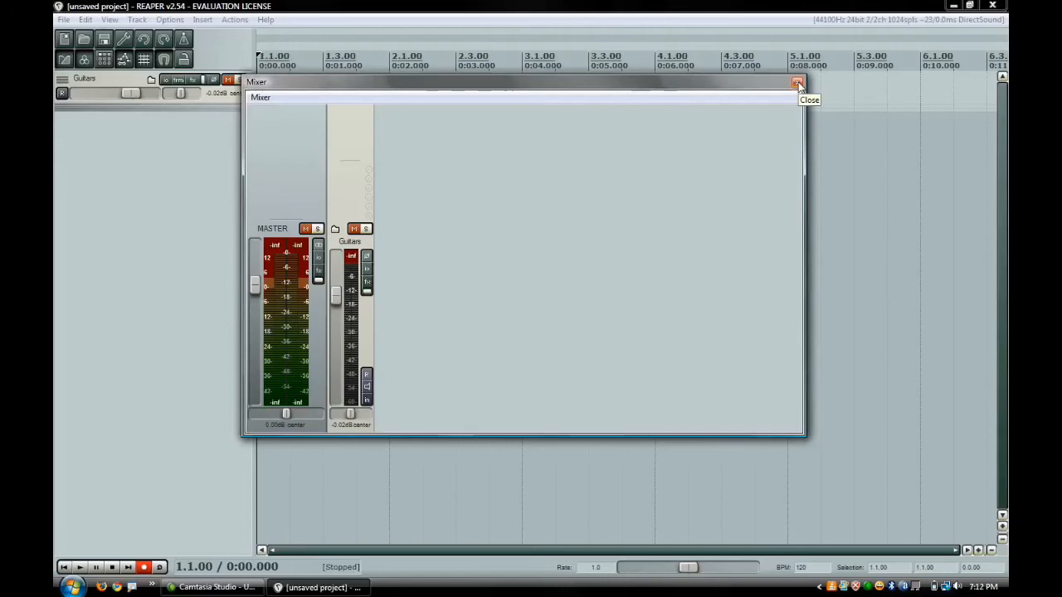
click(797, 83)
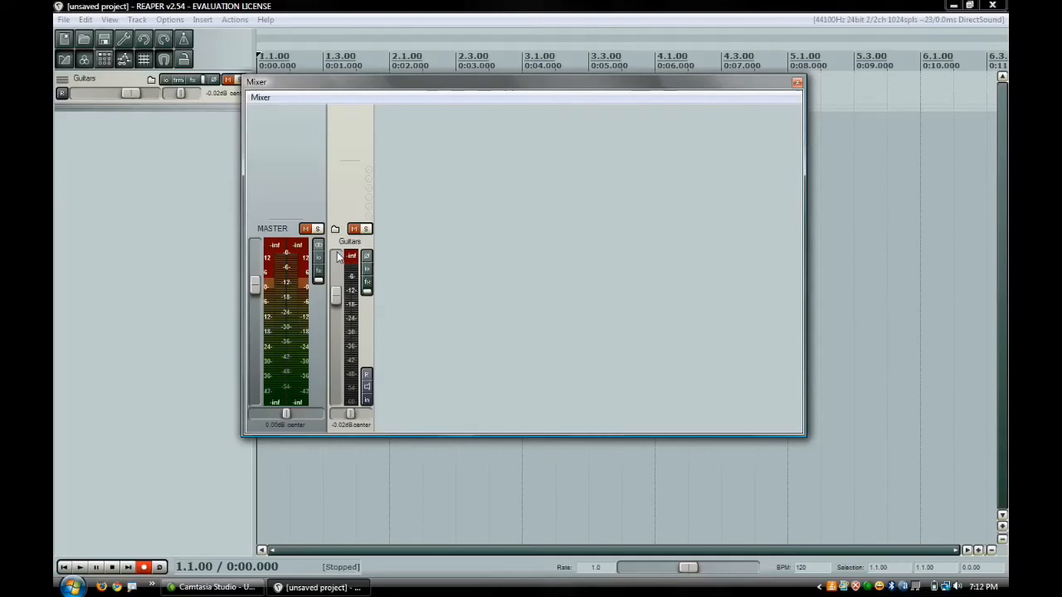
mouse_move(790, 90)
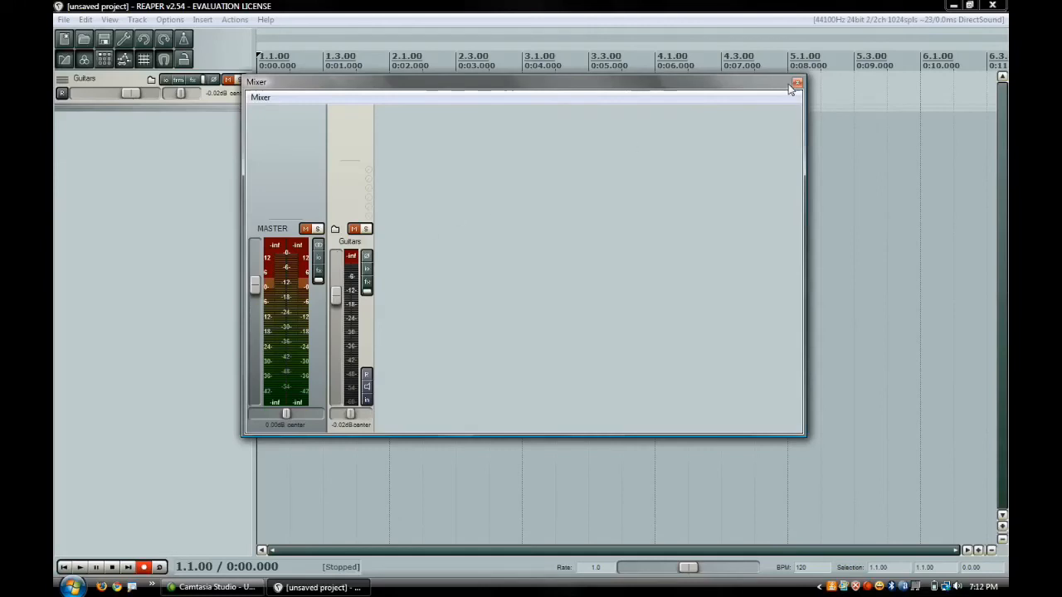
Close the floating Mixer window from its title bar.
click(796, 83)
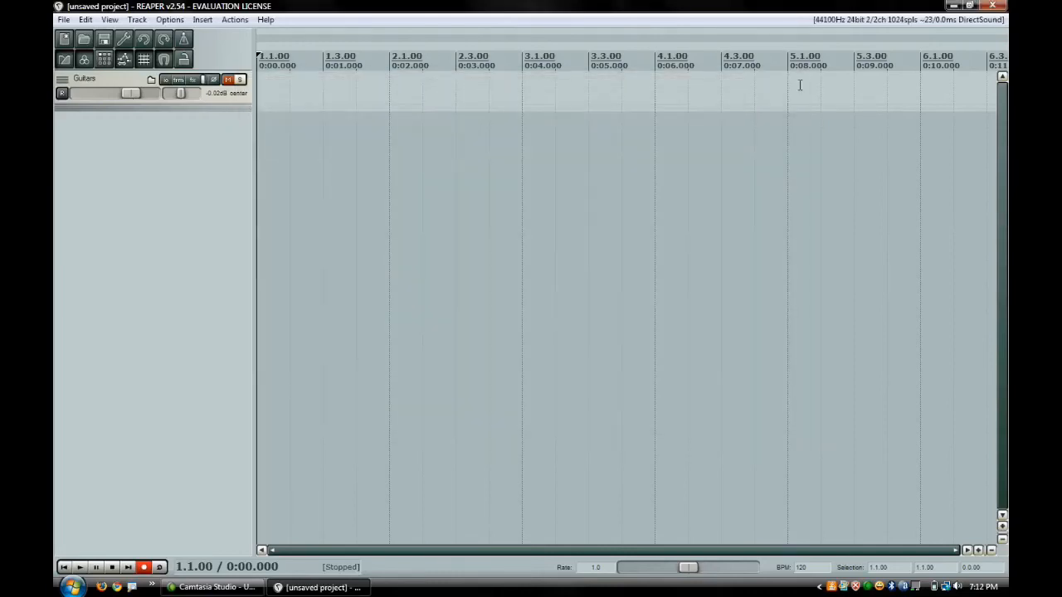
mouse_move(213, 218)
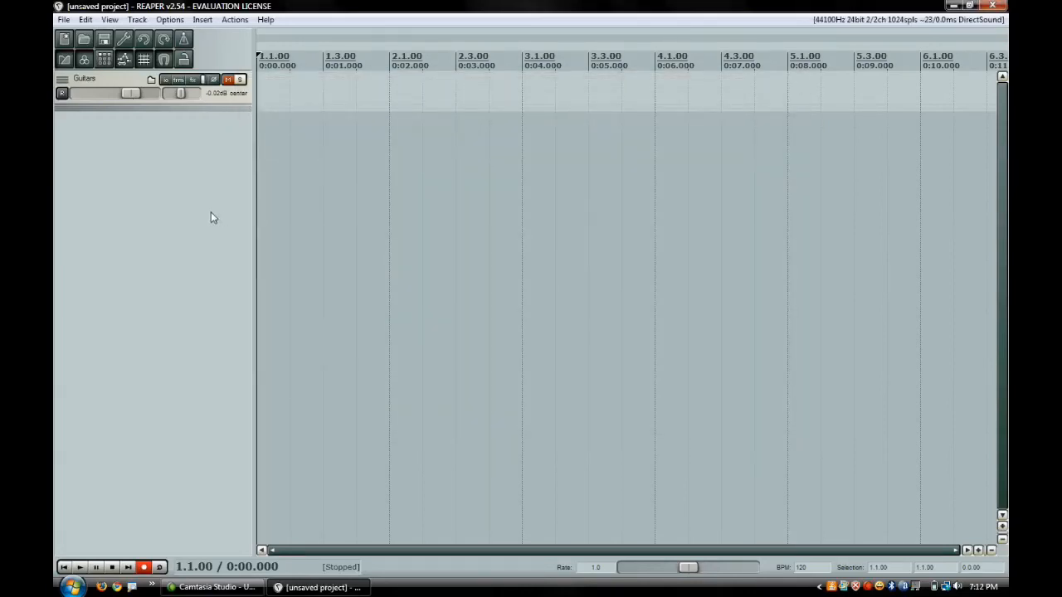
mouse_move(309, 516)
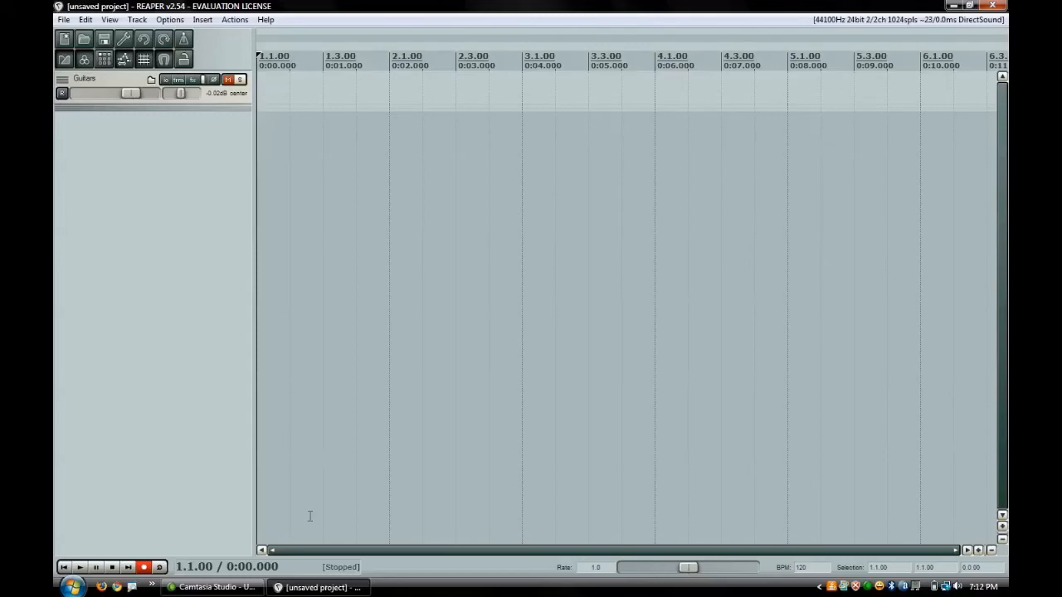
mouse_move(196, 308)
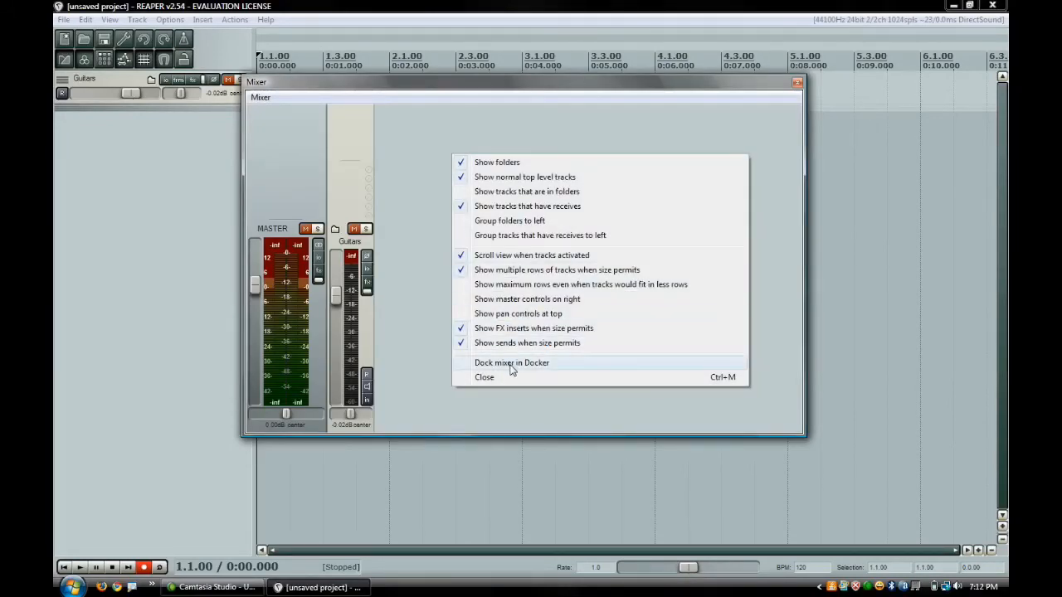
Check 'Dock mixer in Docker' to dock the mixer back below the arrange view.
click(511, 362)
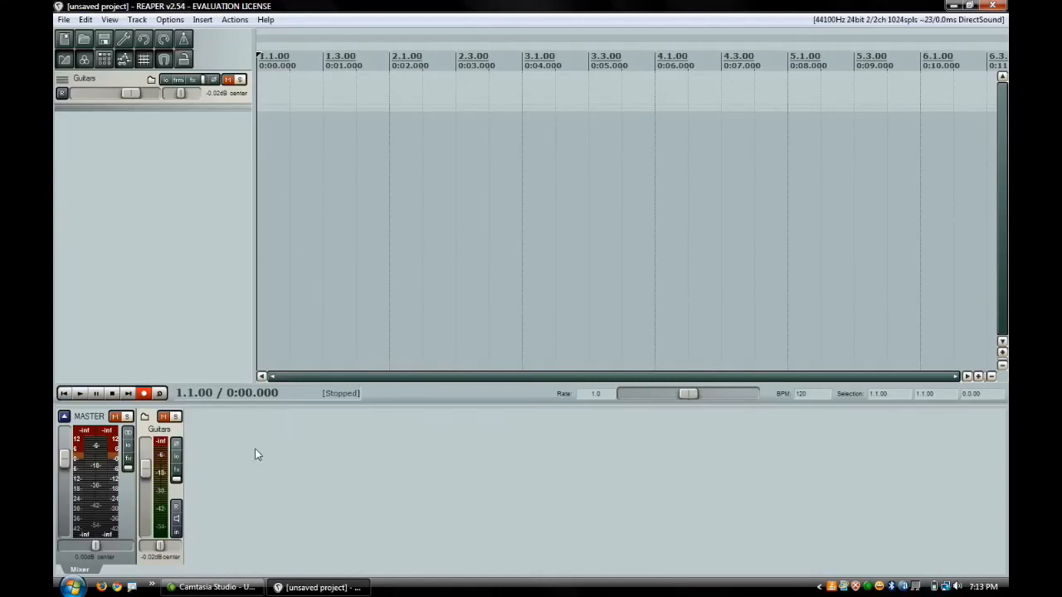
mouse_move(198, 439)
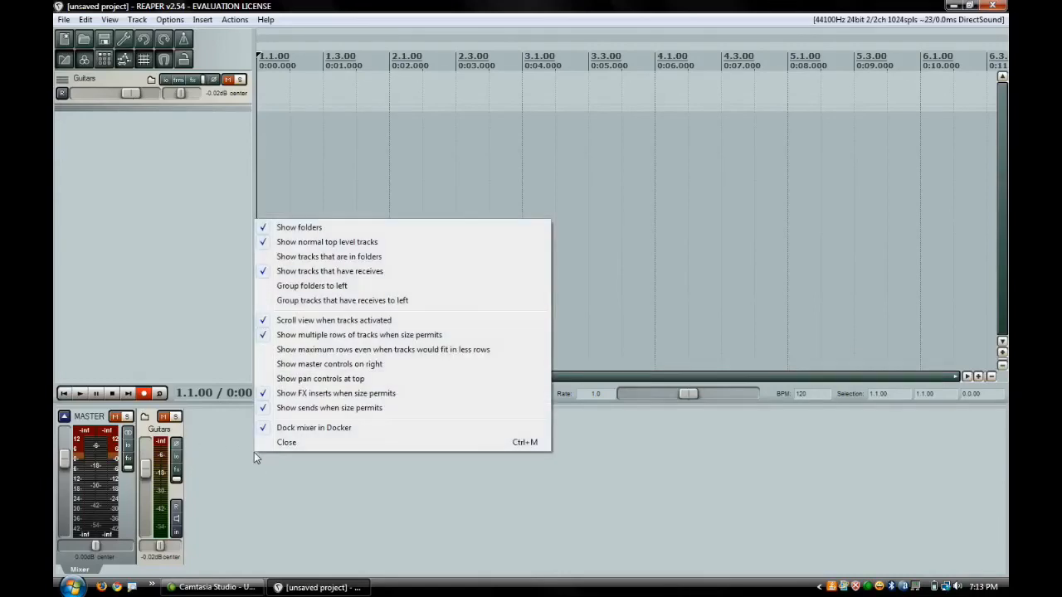
mouse_move(328, 256)
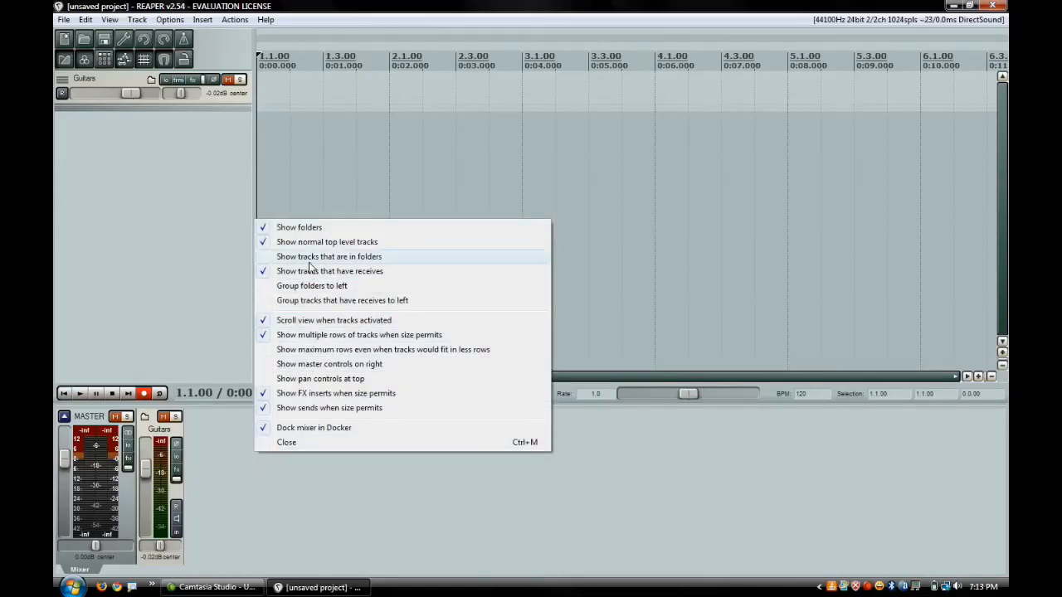
Check 'Show tracks that are in folders' so tracks 2–5 appear in the docked mixer.
click(328, 256)
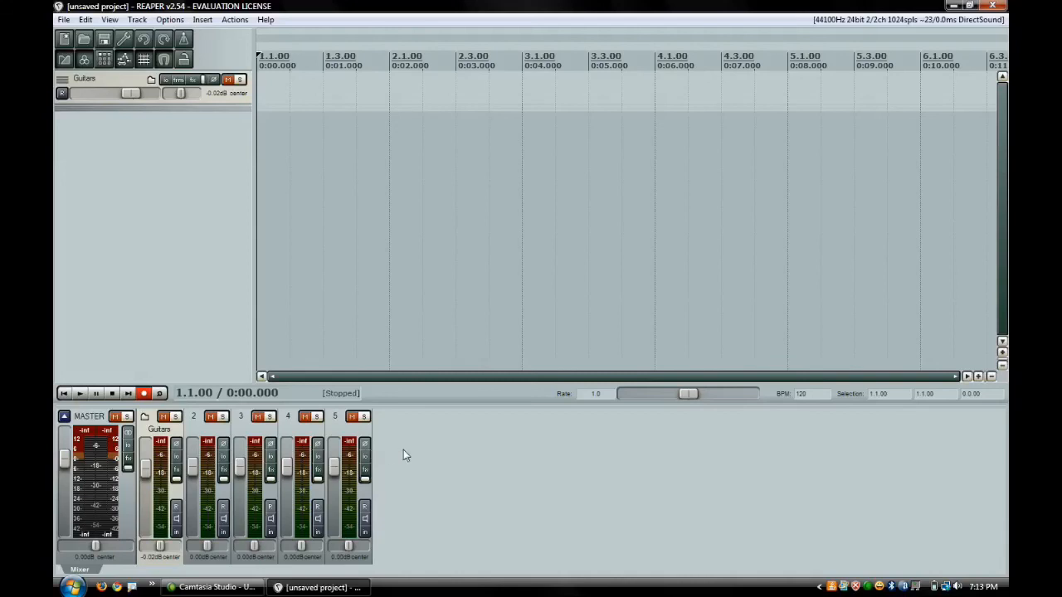
mouse_move(202, 299)
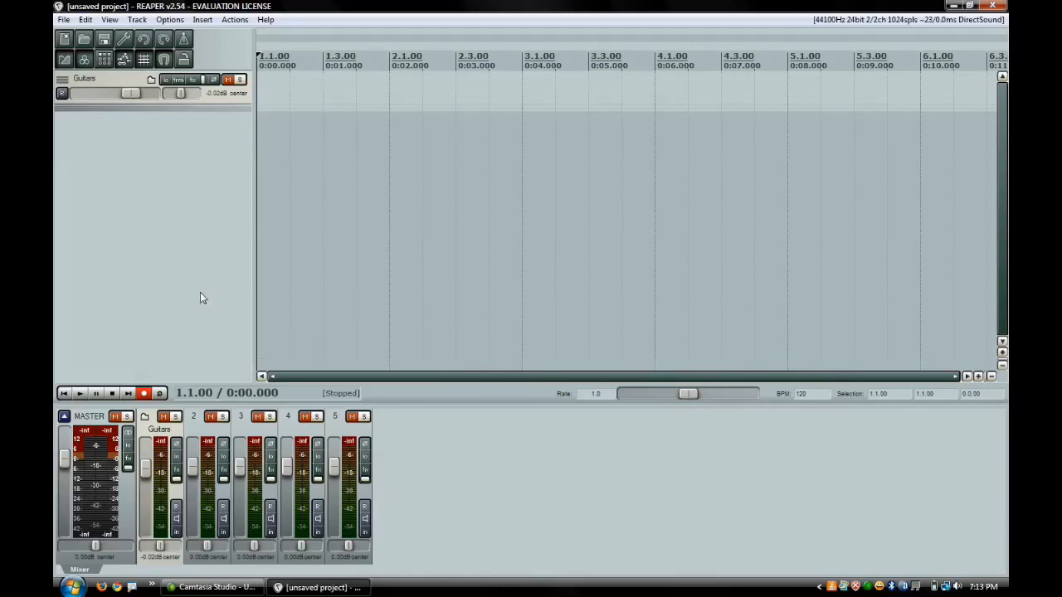